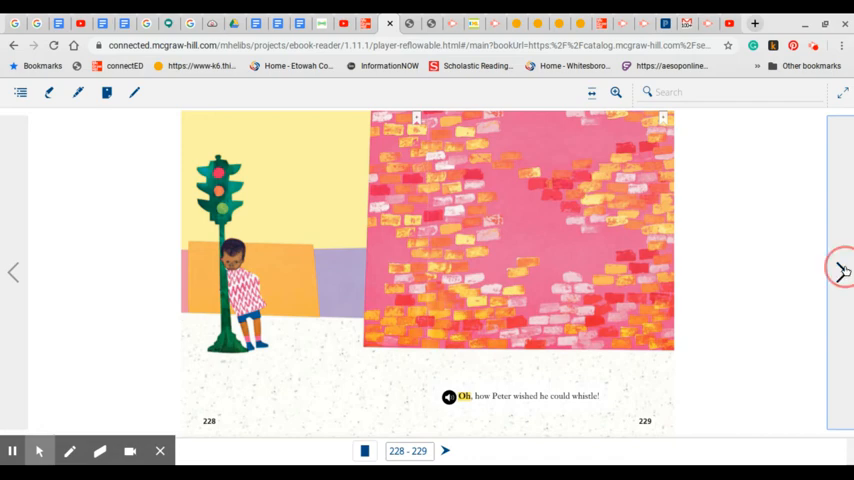
- Advance the story to pages 232–233, where Peter's world tilts down and up
left_click(844, 272)
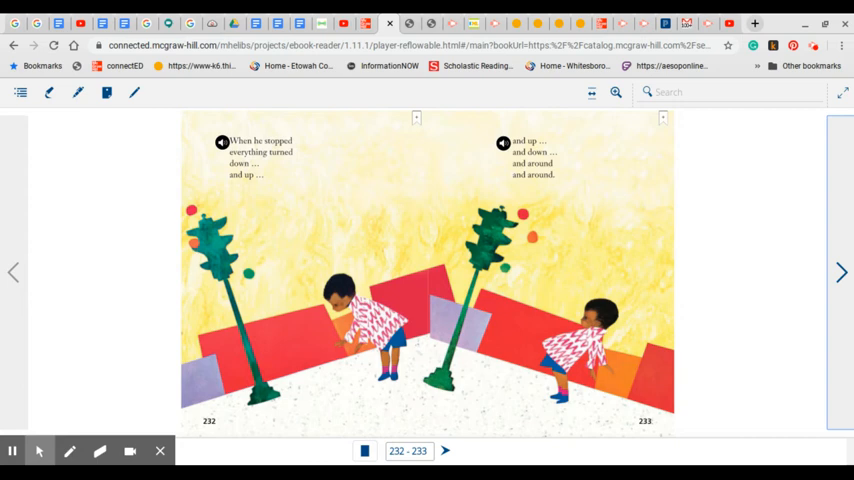
mouse_move(844, 288)
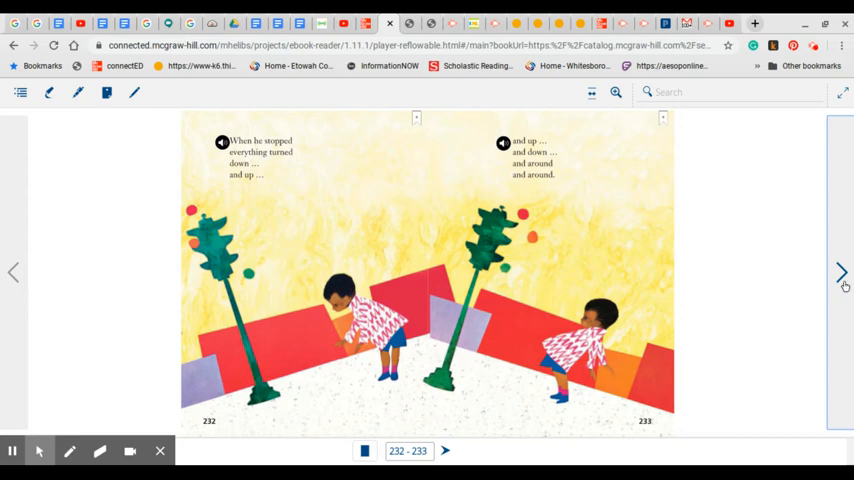
- Advance to pages 234–235, with Peter hiding in a carton as Willie approaches
left_click(840, 272)
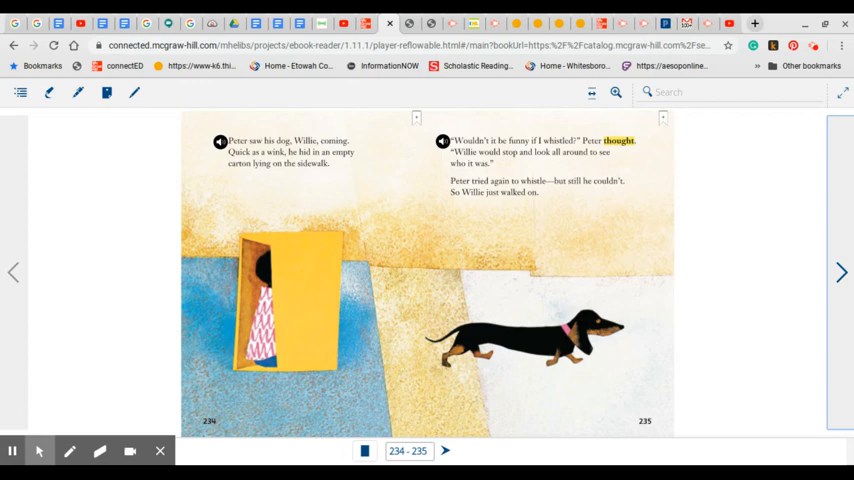
mouse_move(844, 288)
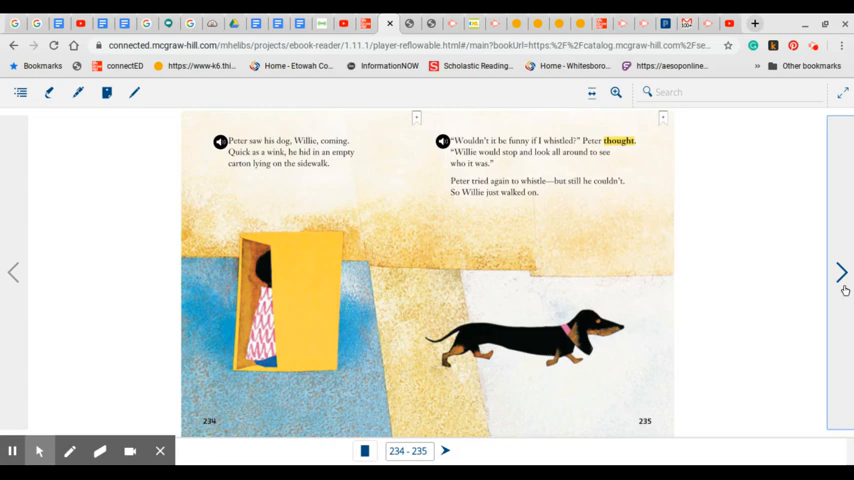
- Advance to pages 236–237, where Peter chalks a line to his door
left_click(840, 272)
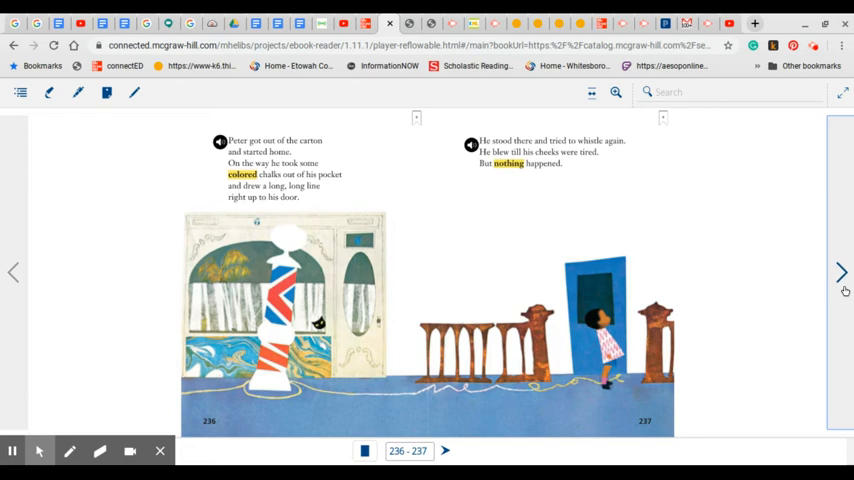
- Advance to pages 238–239, with Peter wearing his father's old hat
left_click(840, 272)
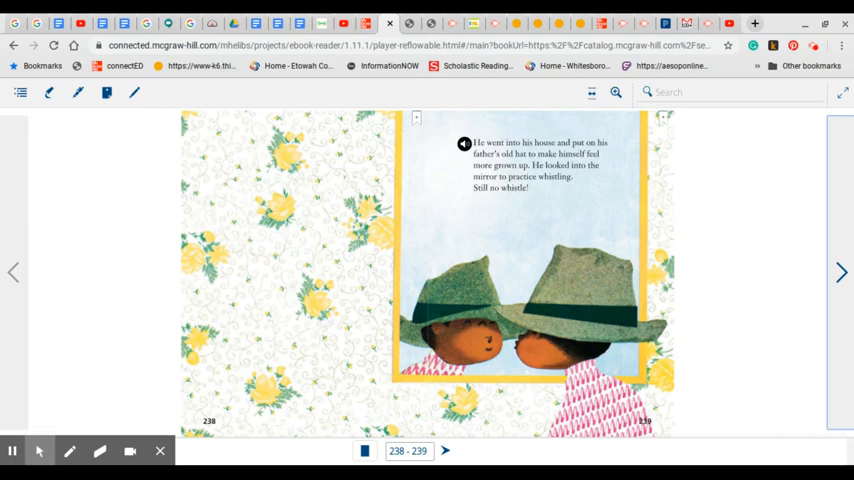
mouse_move(842, 272)
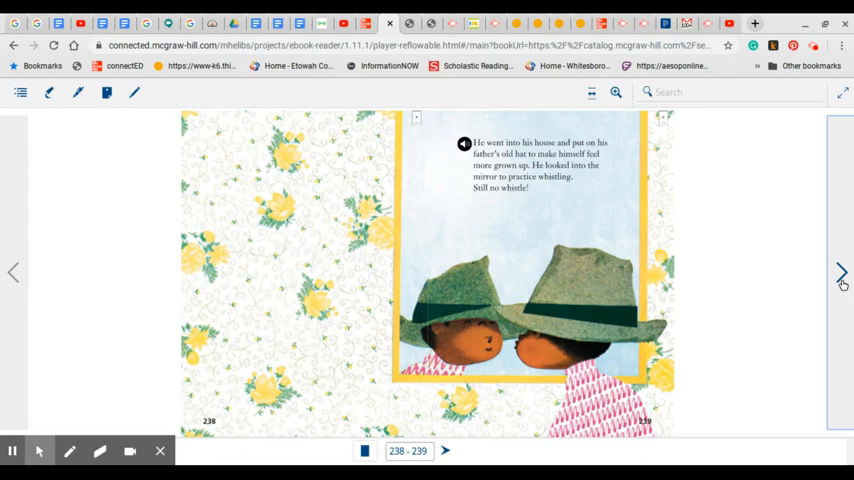
- Advance to pages 242–243, where Peter walks along a sidewalk crack
left_click(840, 272)
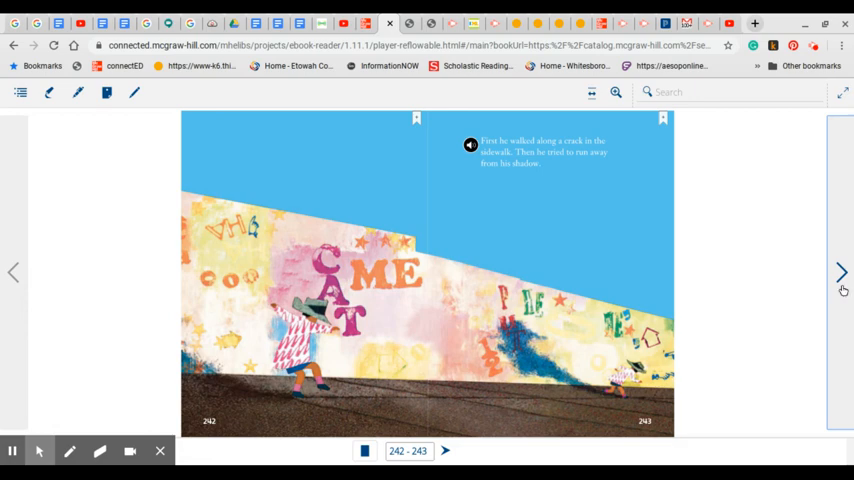
- Advance to pages 248–249, where Peter shouts and Willie races to him
left_click(840, 272)
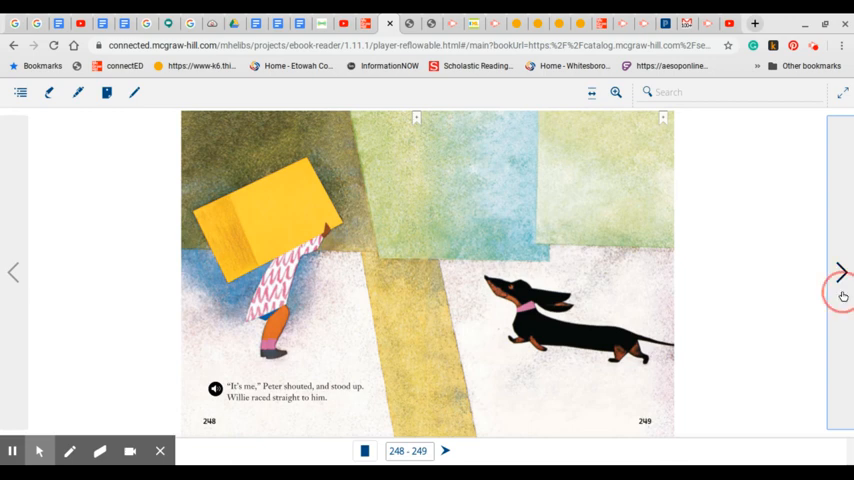
- Page through 250–251 to reach the grocery-errand spread on pages 252–253
left_click(840, 272)
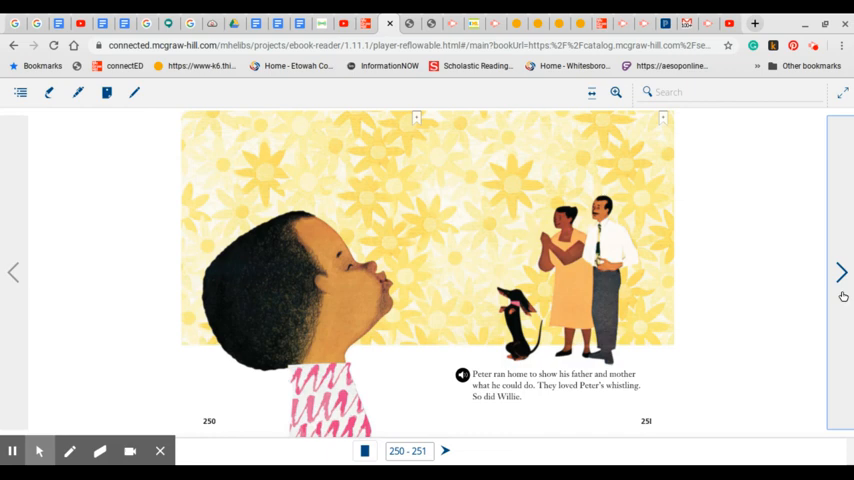
left_click(840, 272)
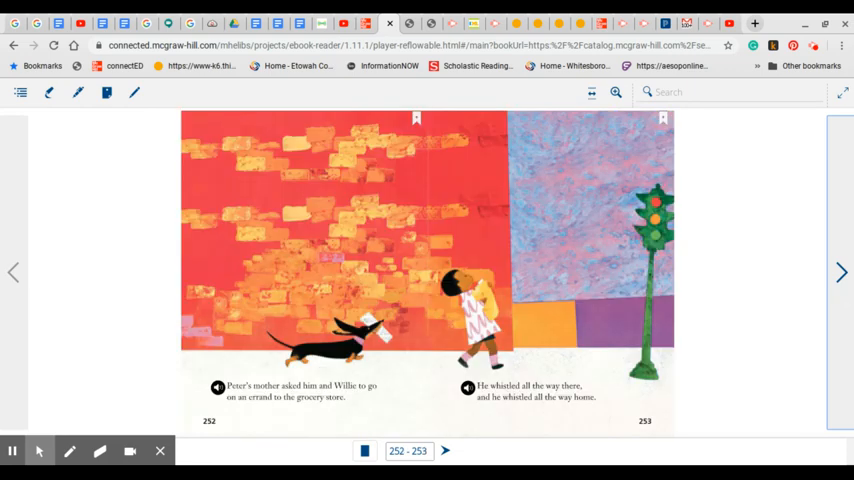